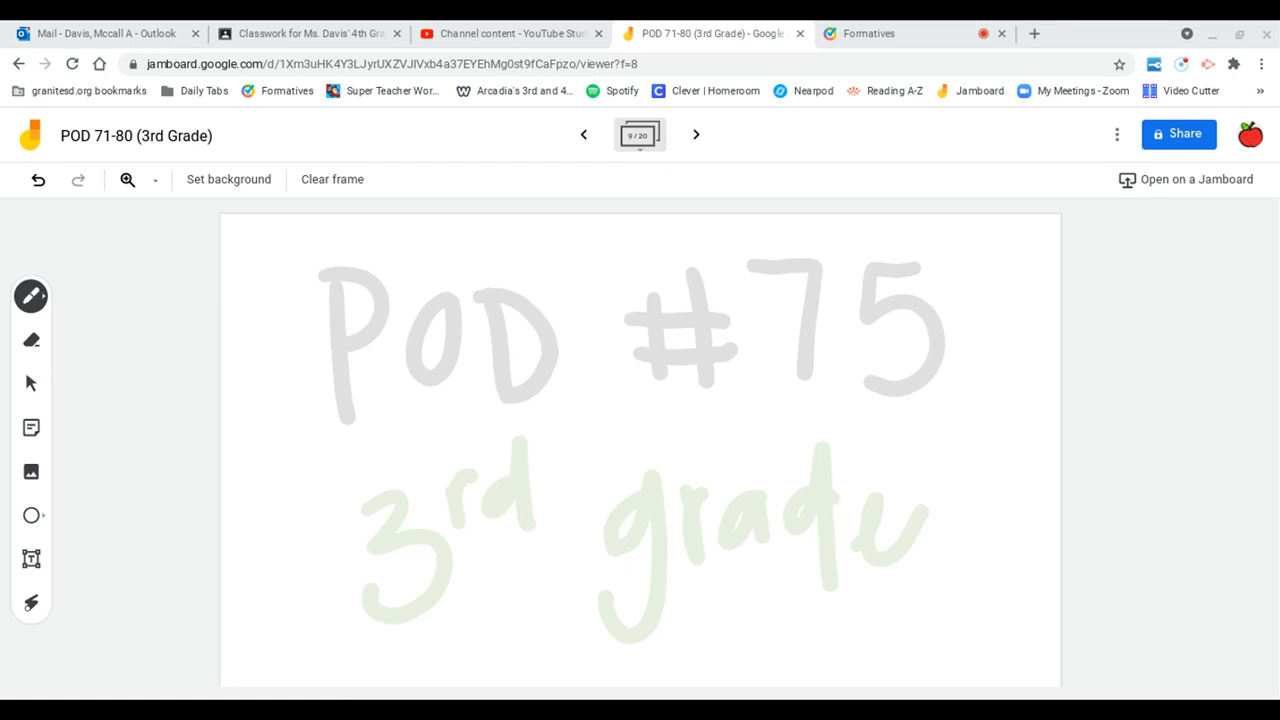
# Advance to the Problem of the Day 75 frame showing 15 and 3)15
pyautogui.click(696, 134)
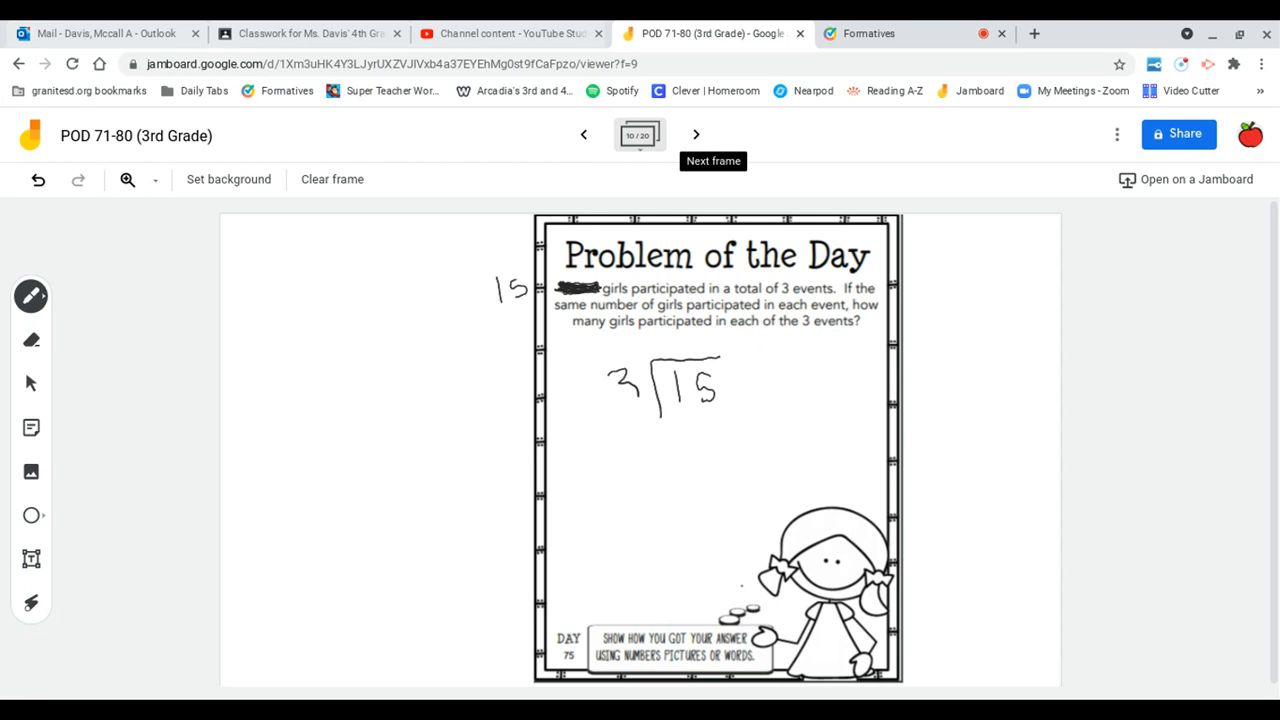
# Write 3 x 5 = 15, add 5 as the quotient, and circle the 5
pyautogui.moveTo(565, 475); pyautogui.dragTo(580, 490)
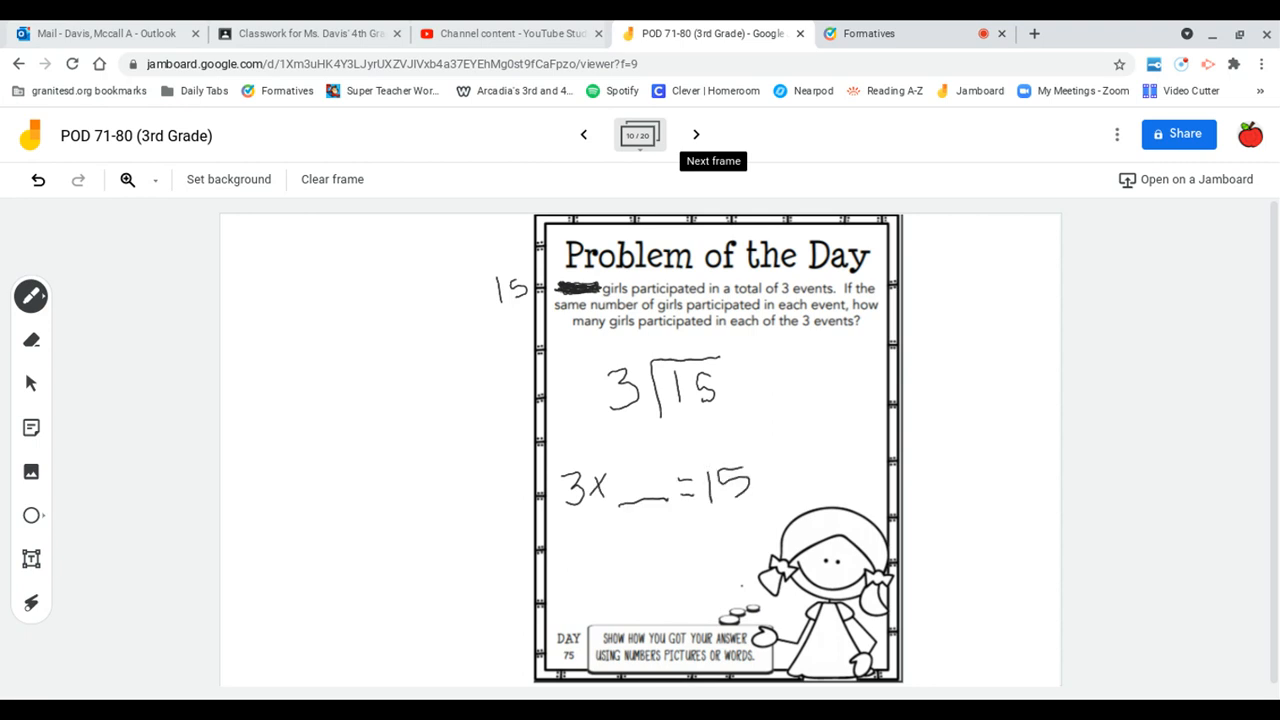
pyautogui.moveTo(630, 485); pyautogui.dragTo(645, 495)
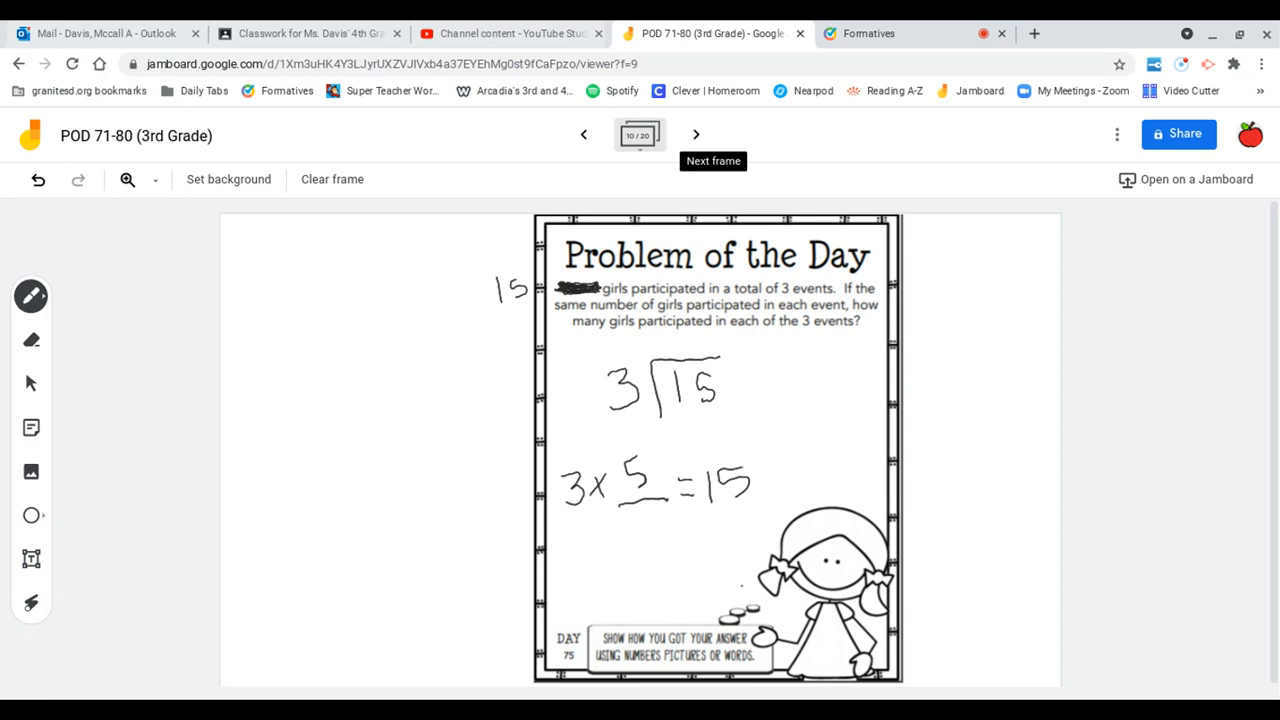
pyautogui.moveTo(670, 355); pyautogui.dragTo(678, 330)
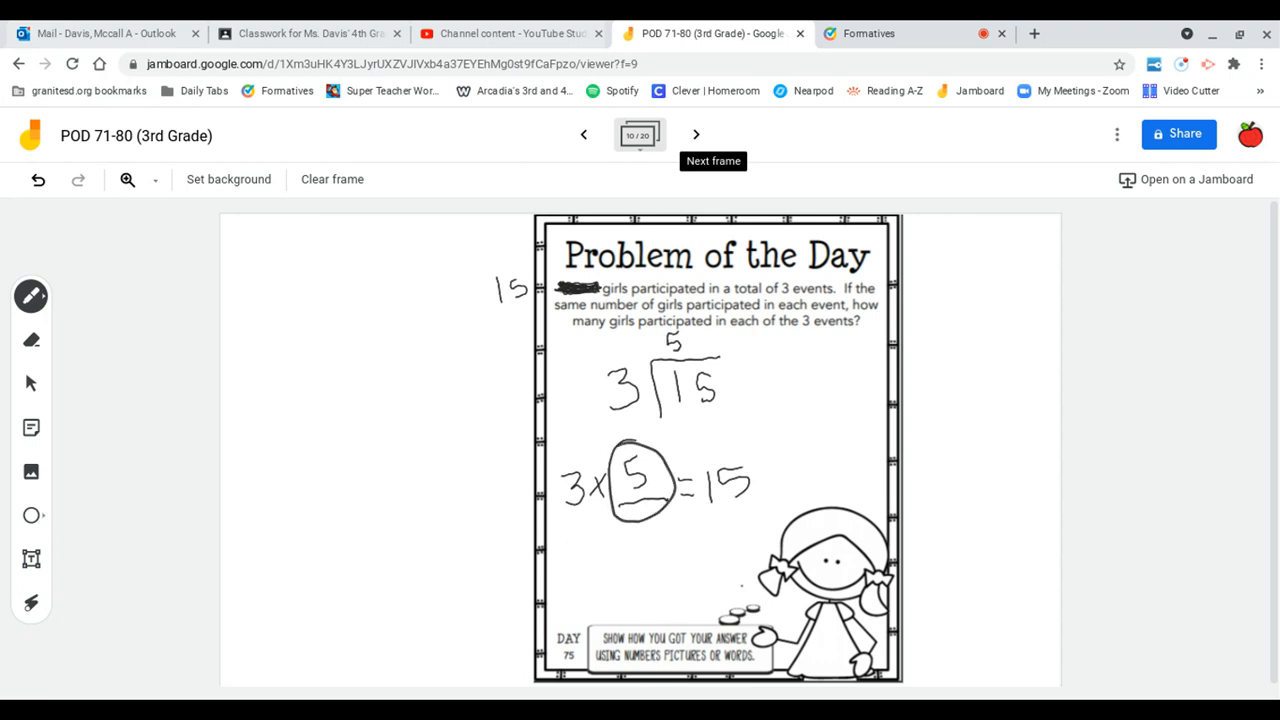
pyautogui.click(31, 339)
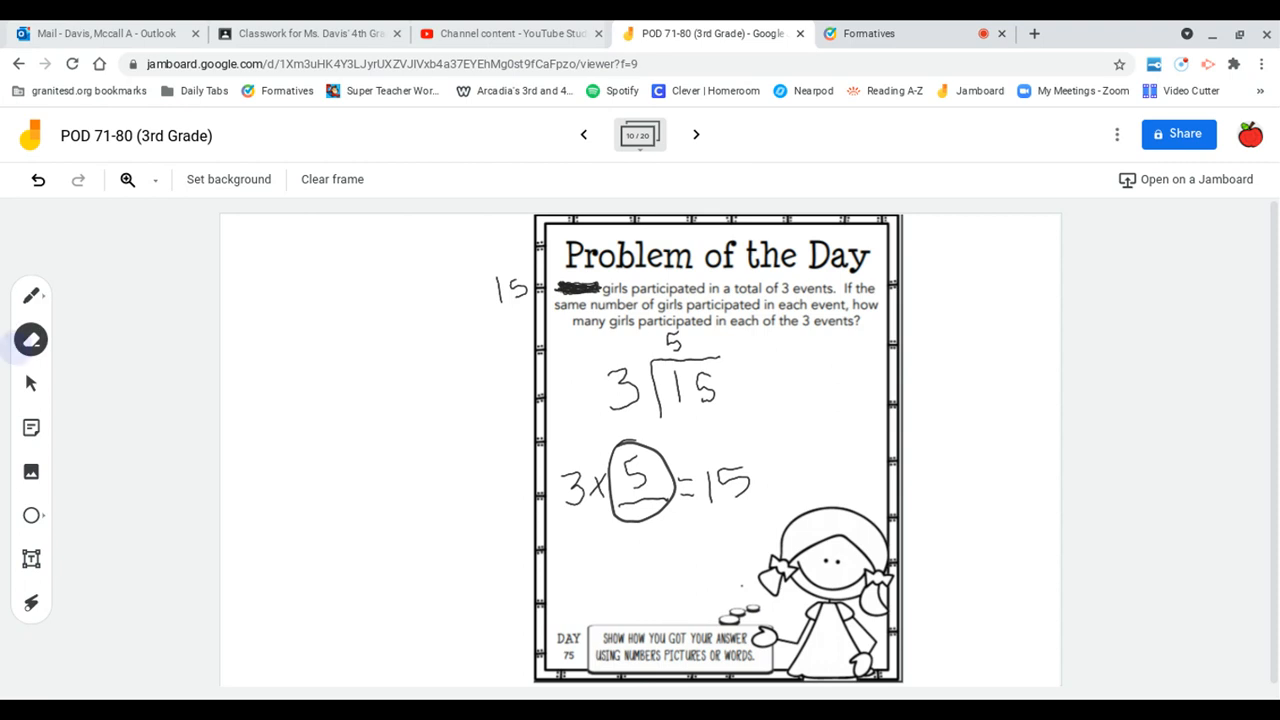